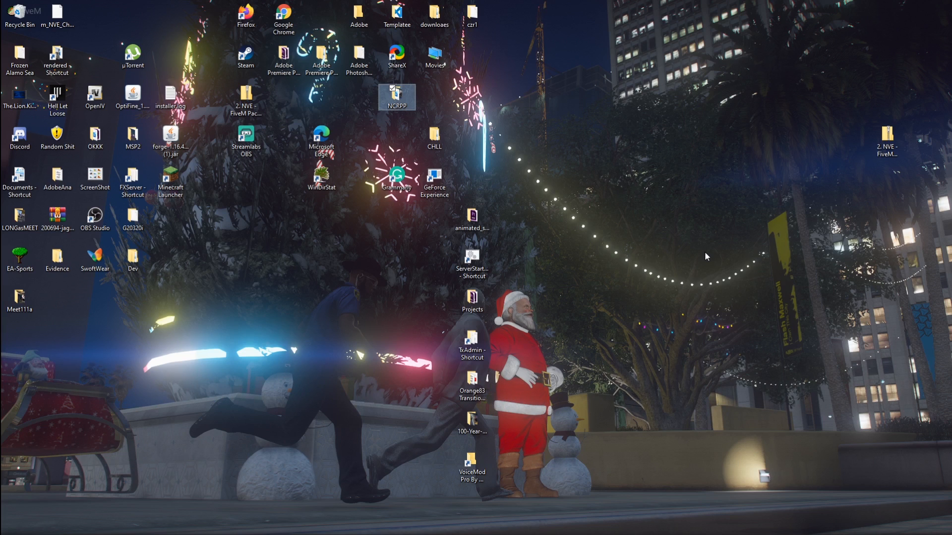
{"action": "mouse_move", "coordinate": [914, 147]}
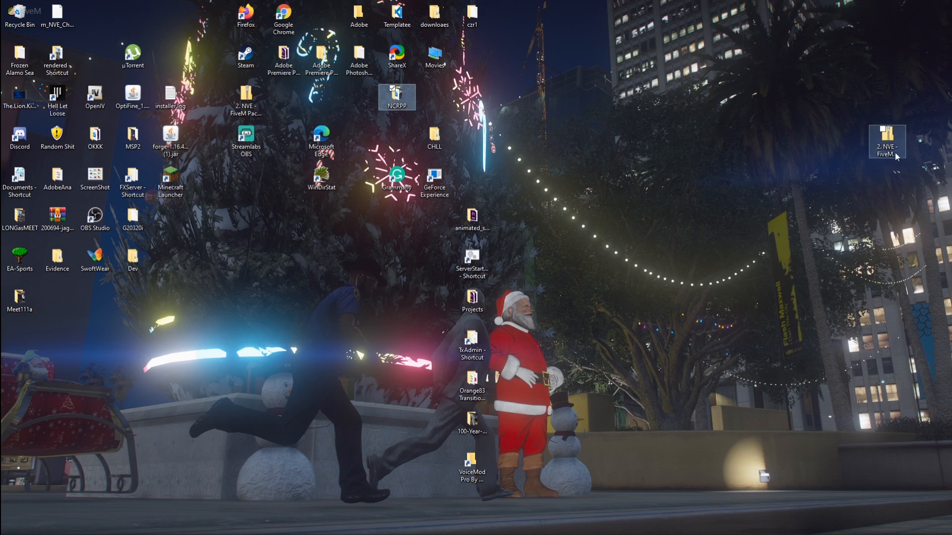
Open the 2. NVE - FiveM DEC.zip archive and select its README install guide
{"action": "left_click", "coordinate": [843, 97]}
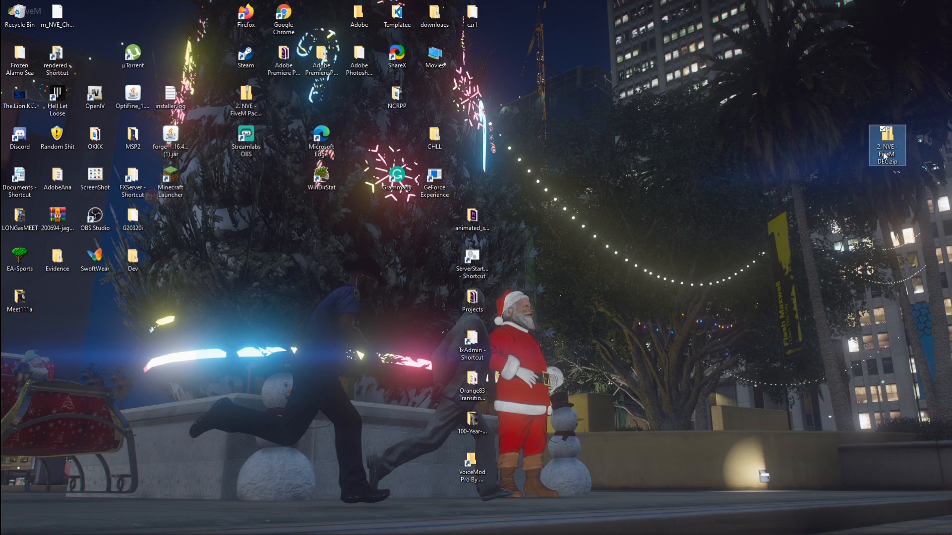
{"action": "double_click", "coordinate": [887, 145]}
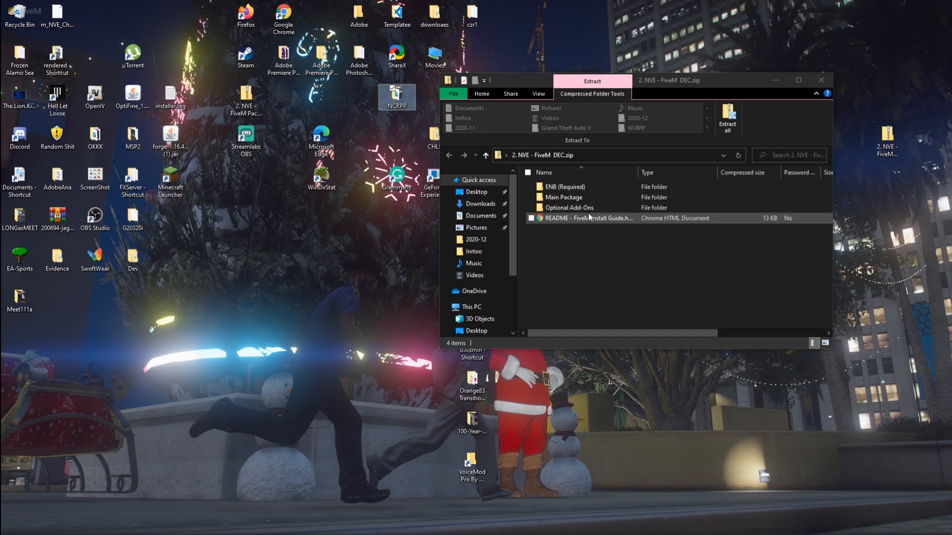
{"action": "left_click", "coordinate": [569, 207]}
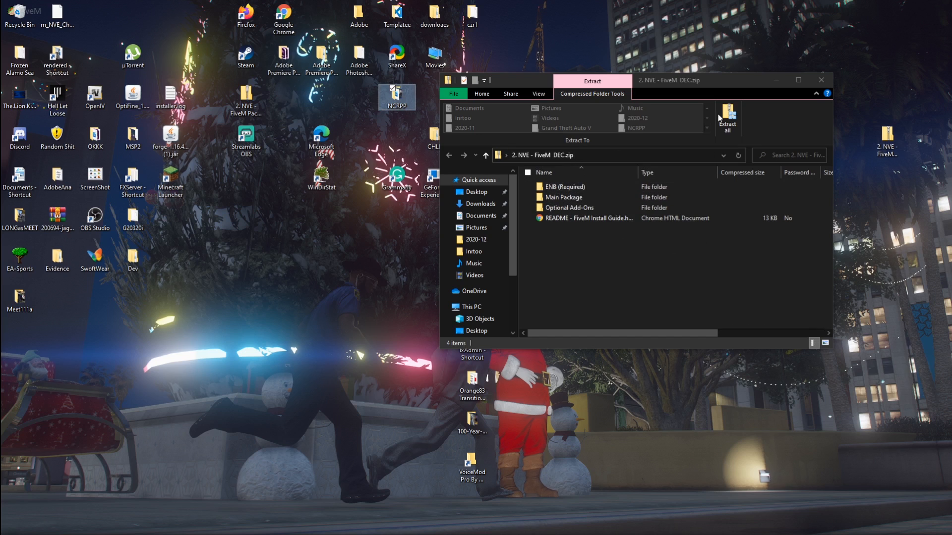
{"action": "left_click", "coordinate": [586, 218]}
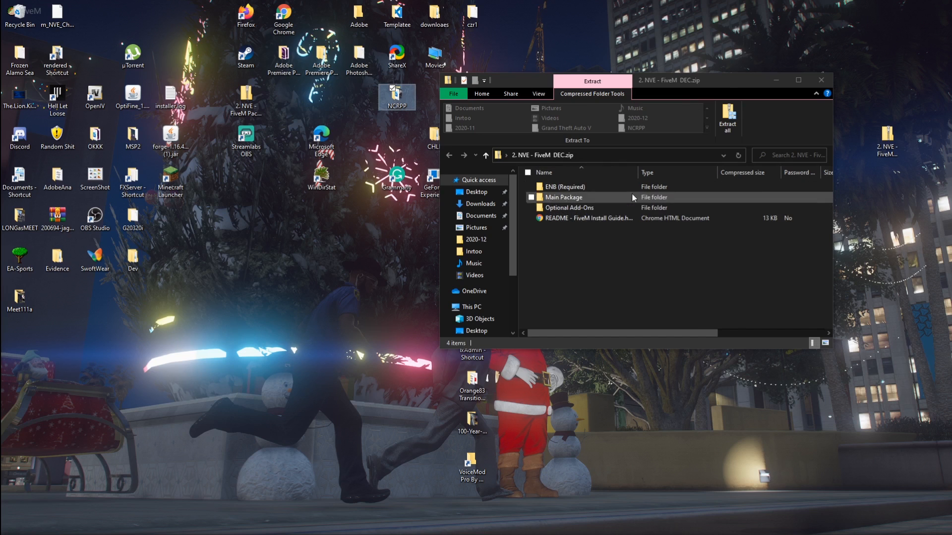
{"action": "left_click", "coordinate": [586, 219]}
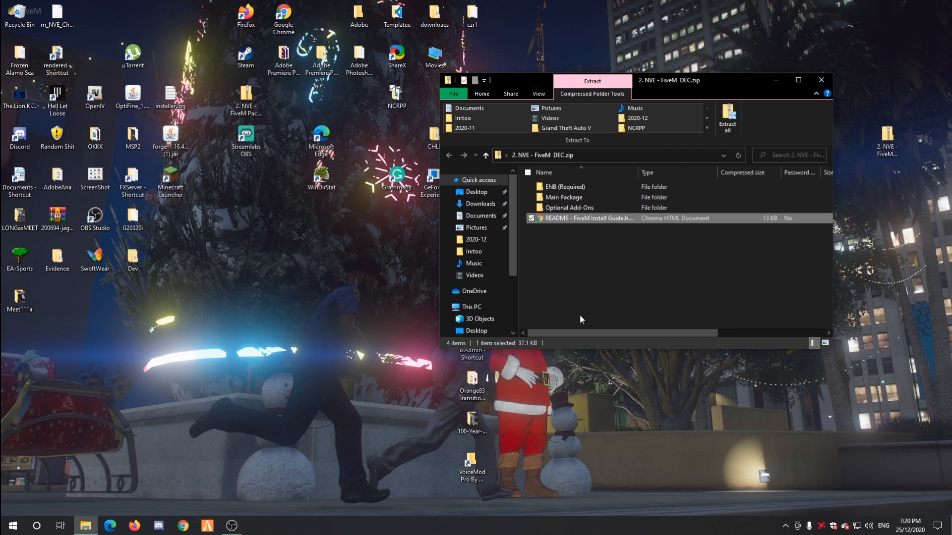
{"action": "mouse_move", "coordinate": [561, 268]}
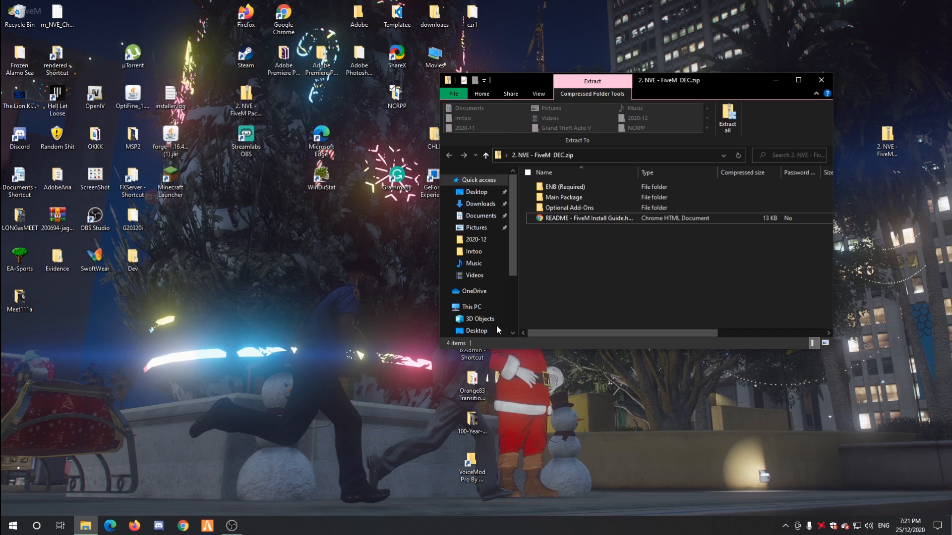
{"action": "left_click", "coordinate": [583, 218]}
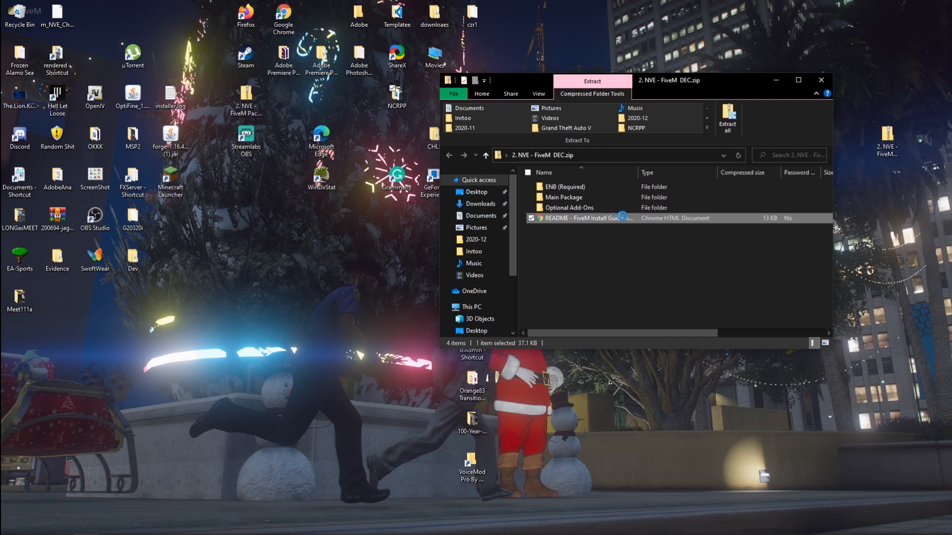
Open README - FiveM Install Guide.html in Chrome and scroll through its Instructions section
{"action": "double_click", "coordinate": [584, 219]}
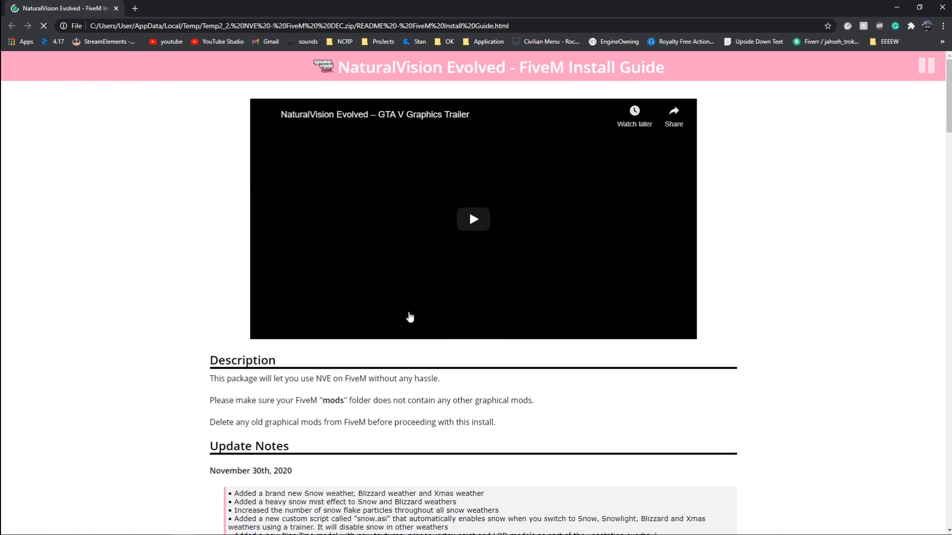
{"action": "scroll", "scroll_direction": "down", "scroll_amount": 3}
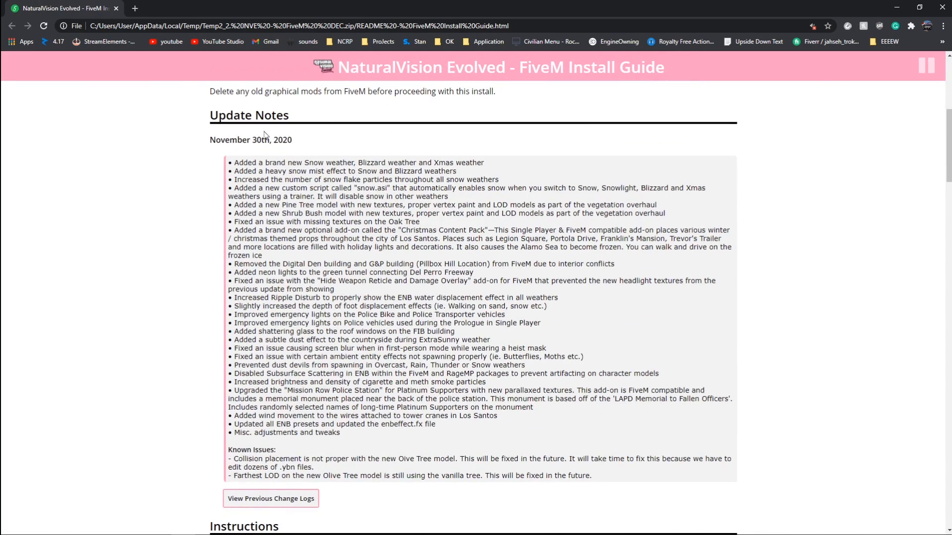
{"action": "scroll", "scroll_direction": "down", "scroll_amount": 3}
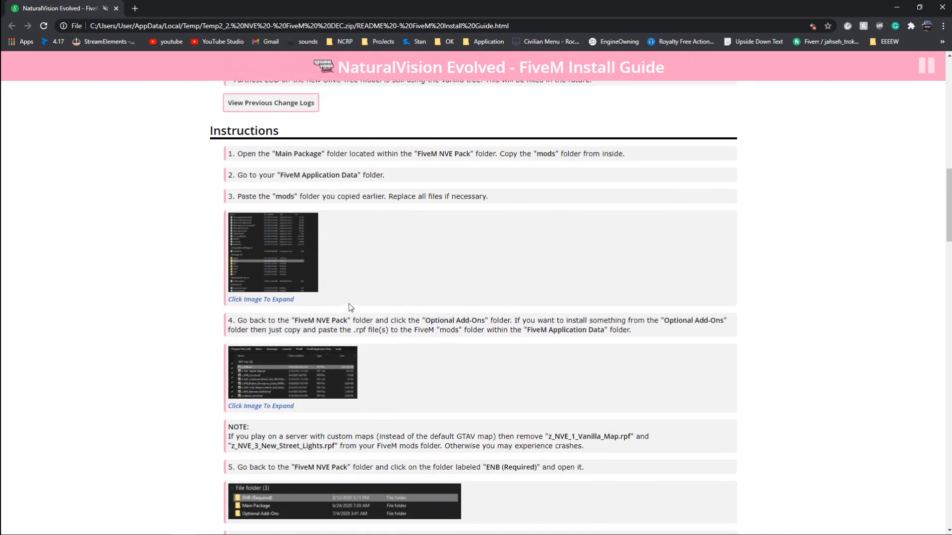
{"action": "scroll", "scroll_direction": "up", "scroll_amount": 3}
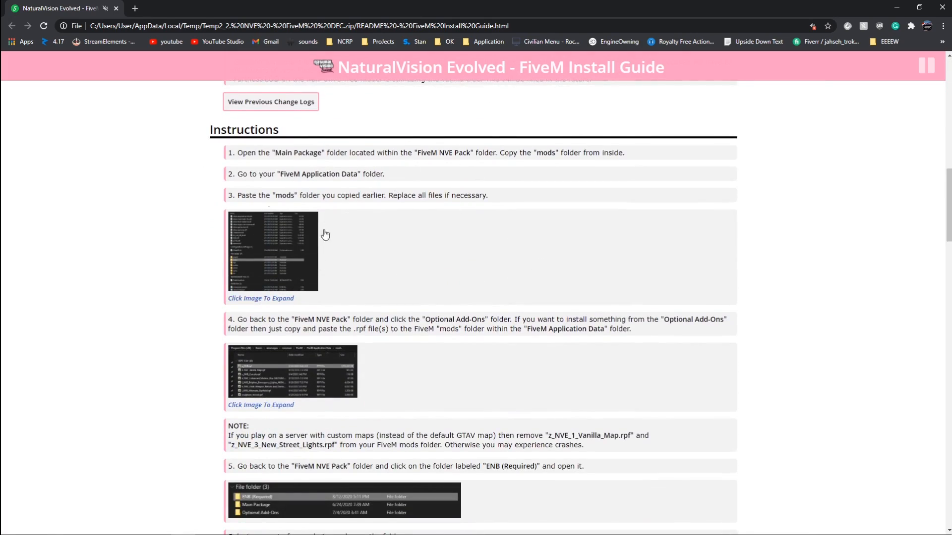
{"action": "scroll", "scroll_direction": "down", "scroll_amount": 3}
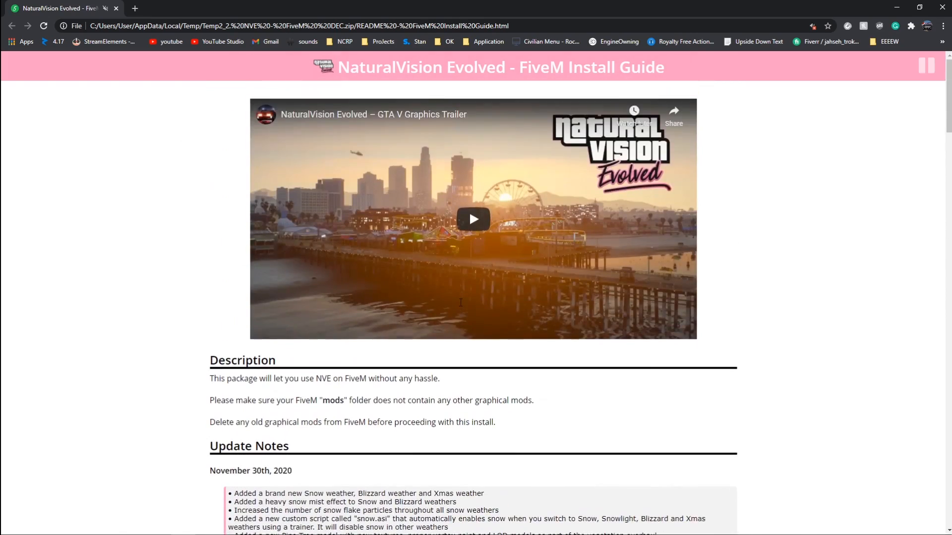
{"action": "scroll", "scroll_direction": "down", "scroll_amount": 3}
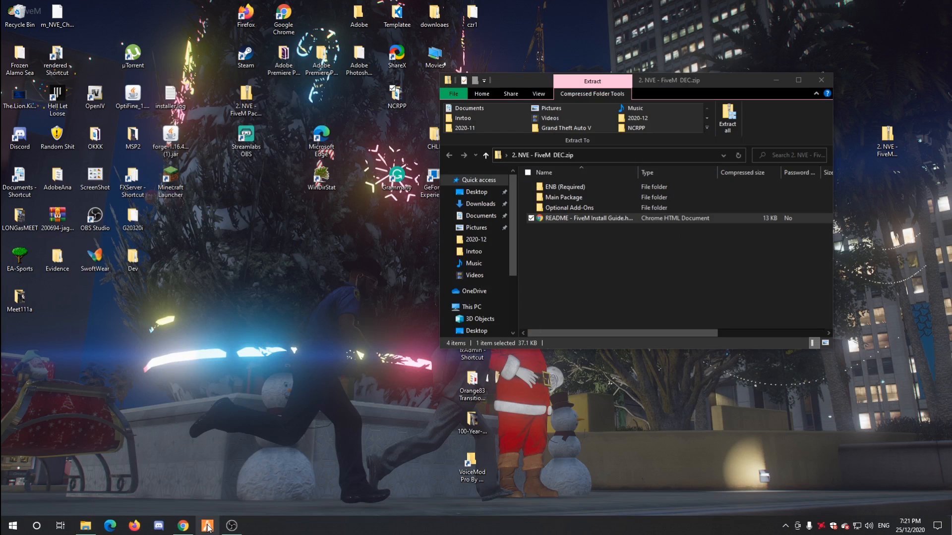
Go to the FiveM shortcut's file location and enter FiveM Application Data
{"action": "right_click", "coordinate": [208, 525]}
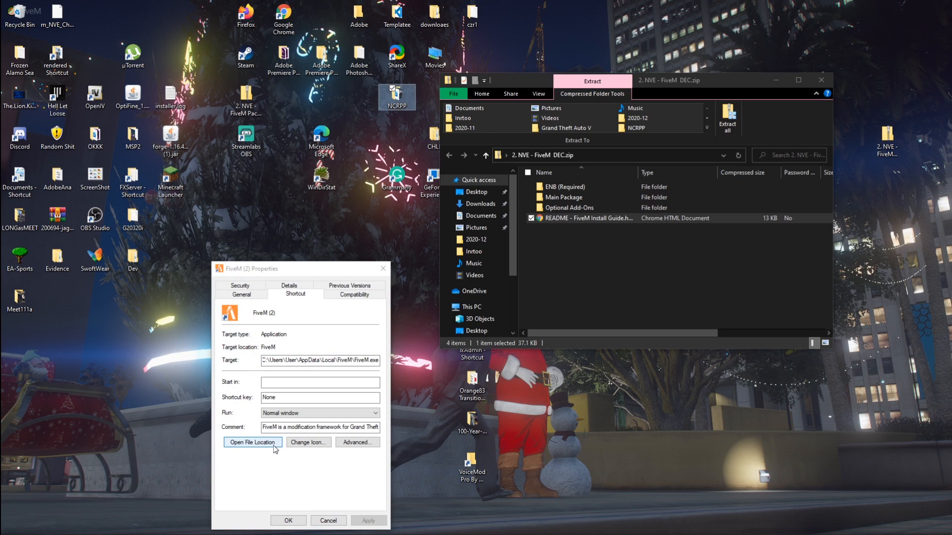
{"action": "left_click", "coordinate": [252, 442]}
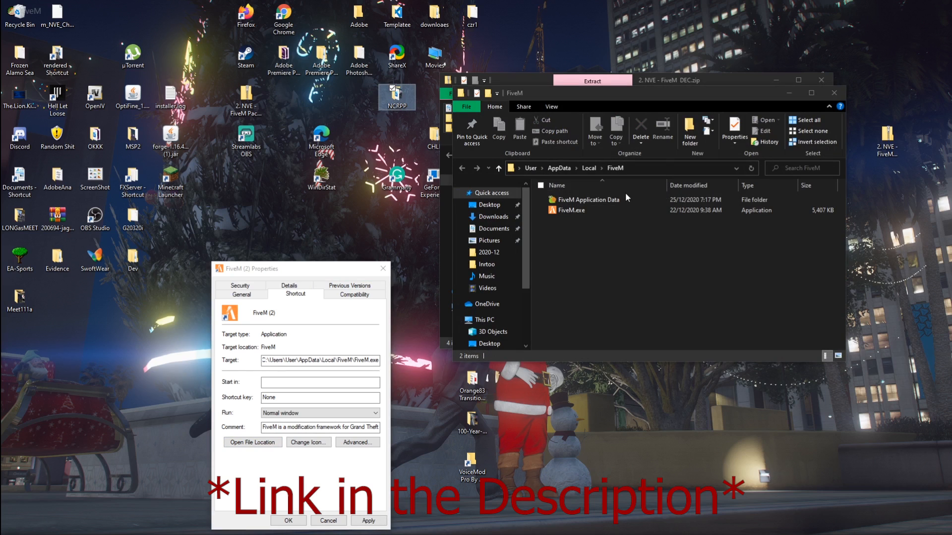
{"action": "left_click", "coordinate": [586, 200]}
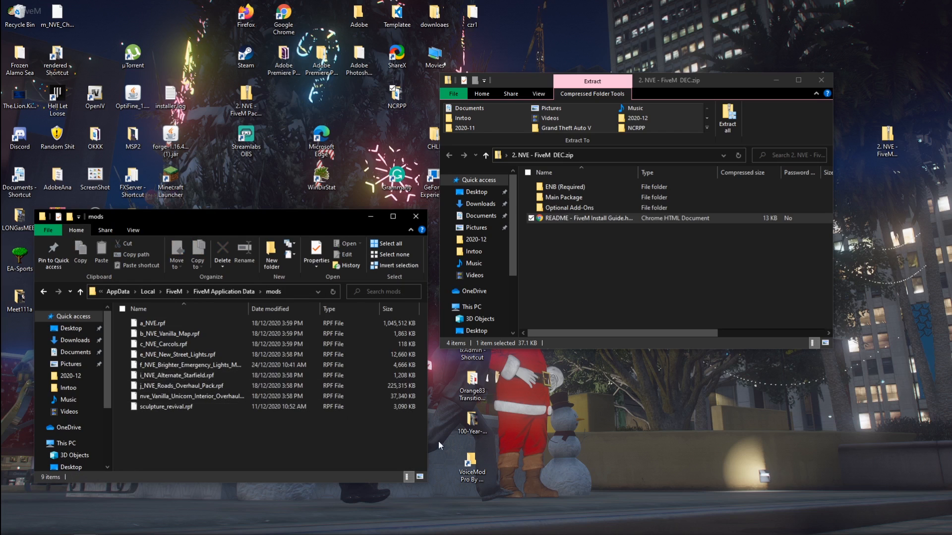
Browse the archive's Main Package > mods folder with a_NVE, b_NVE_Vanilla_Map and c_NVE_Carcols
{"action": "left_click", "coordinate": [178, 354]}
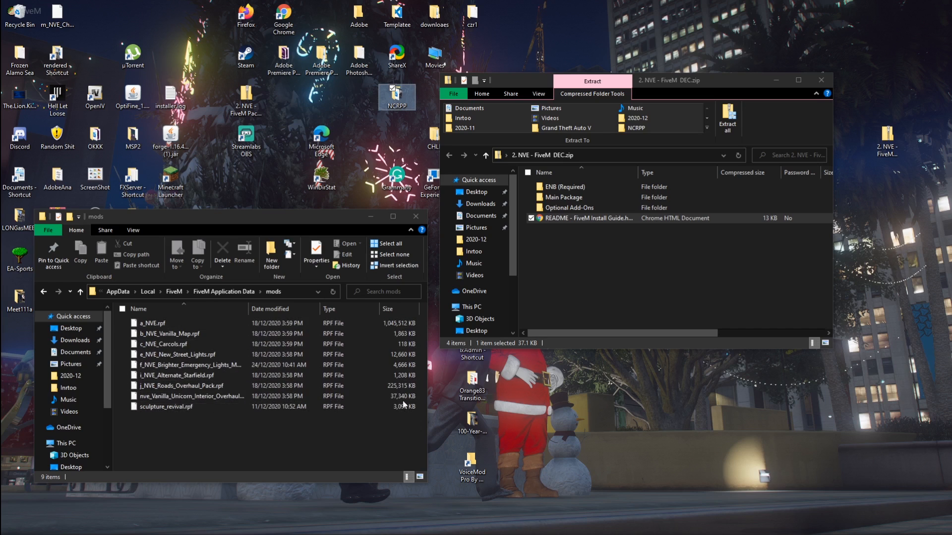
{"action": "double_click", "coordinate": [569, 208]}
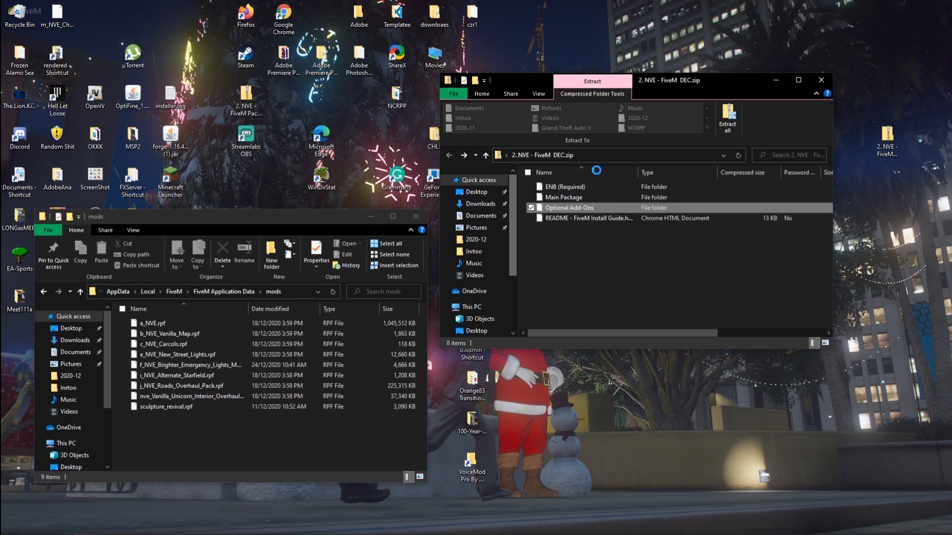
{"action": "double_click", "coordinate": [568, 197]}
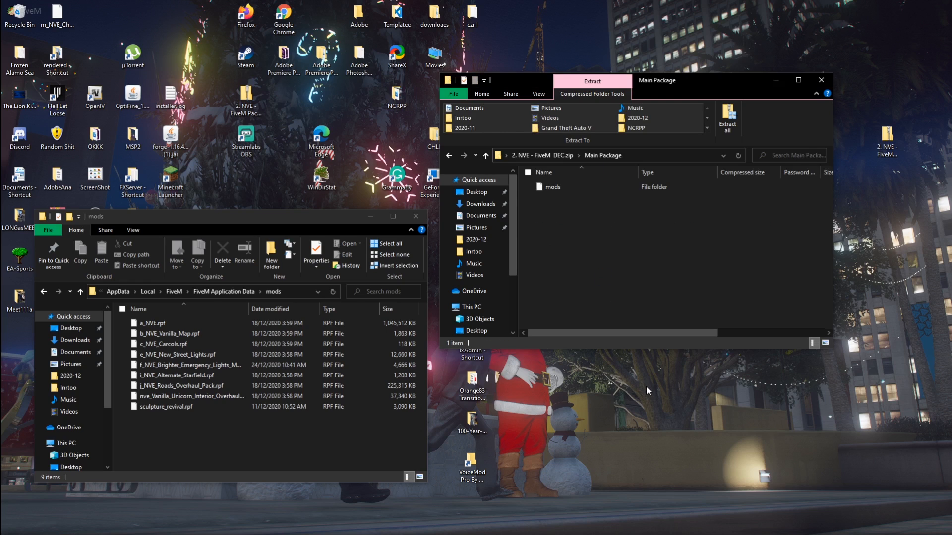
{"action": "left_click", "coordinate": [552, 186]}
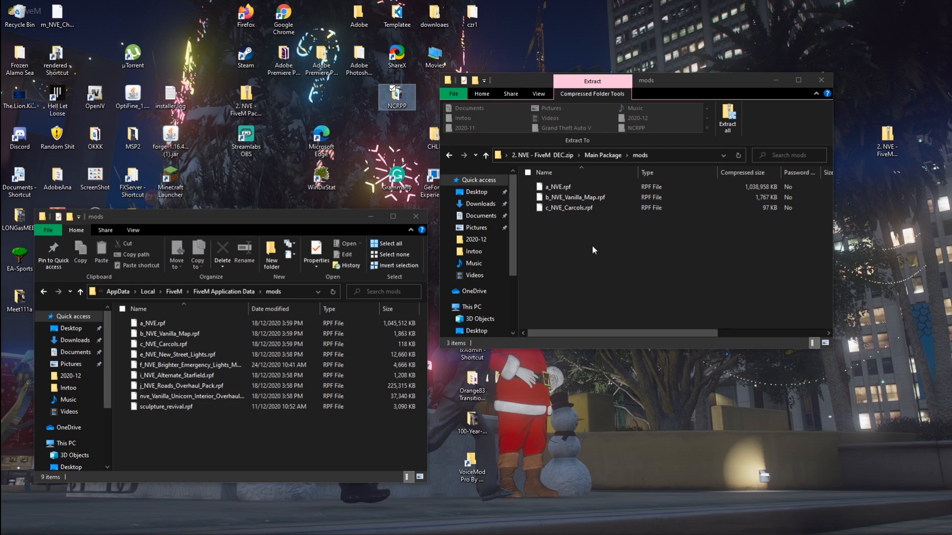
{"action": "left_click", "coordinate": [179, 354]}
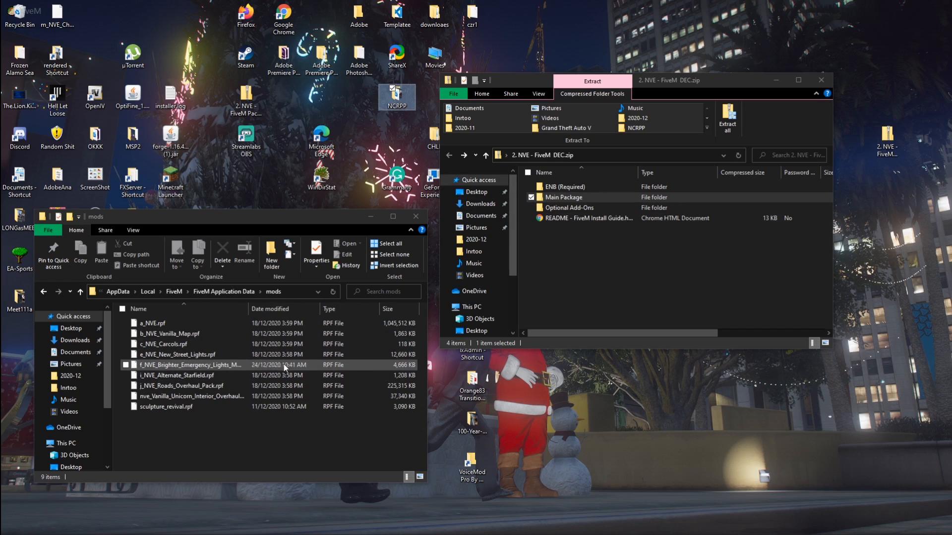
Browse Optional Add-Ons and the 3. Brighter Emergency Lights (LSPDFR) intensity folders
{"action": "left_click", "coordinate": [568, 207]}
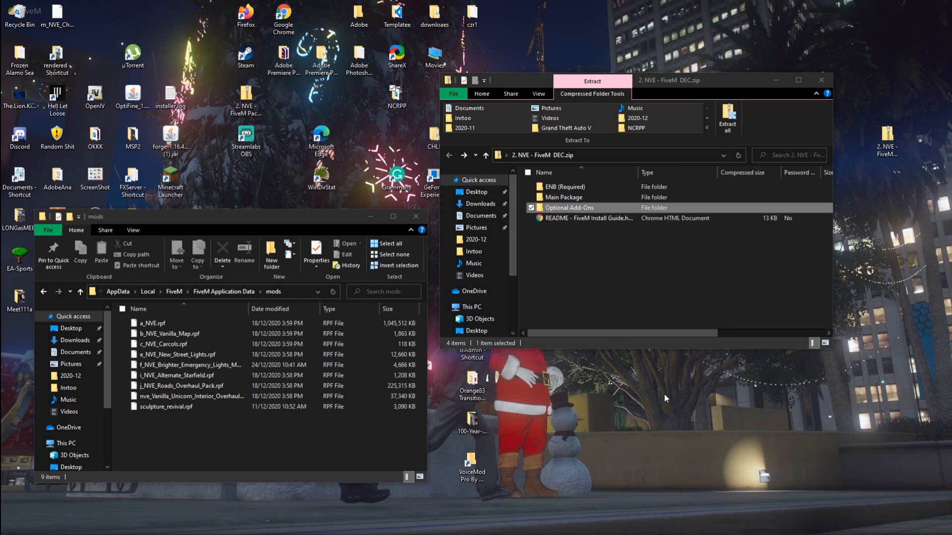
{"action": "double_click", "coordinate": [569, 207]}
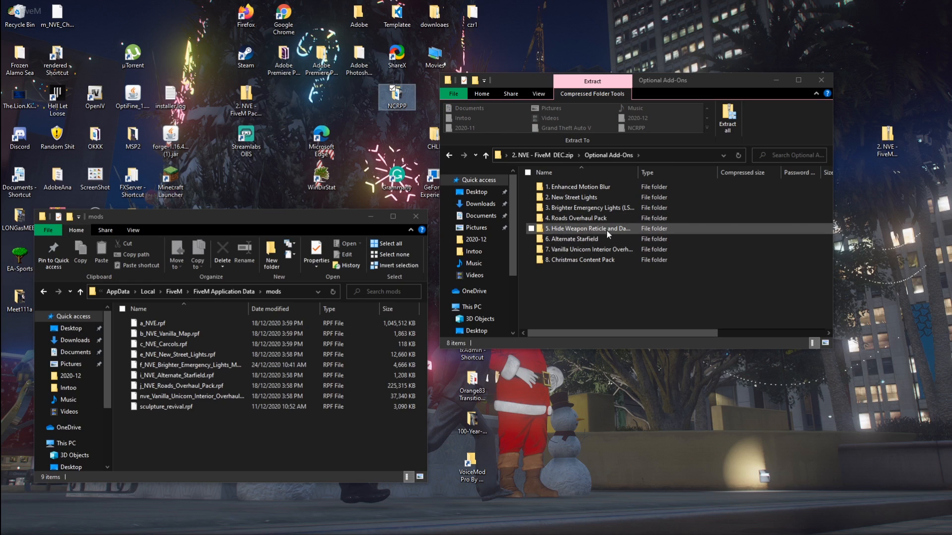
{"action": "left_click", "coordinate": [571, 197]}
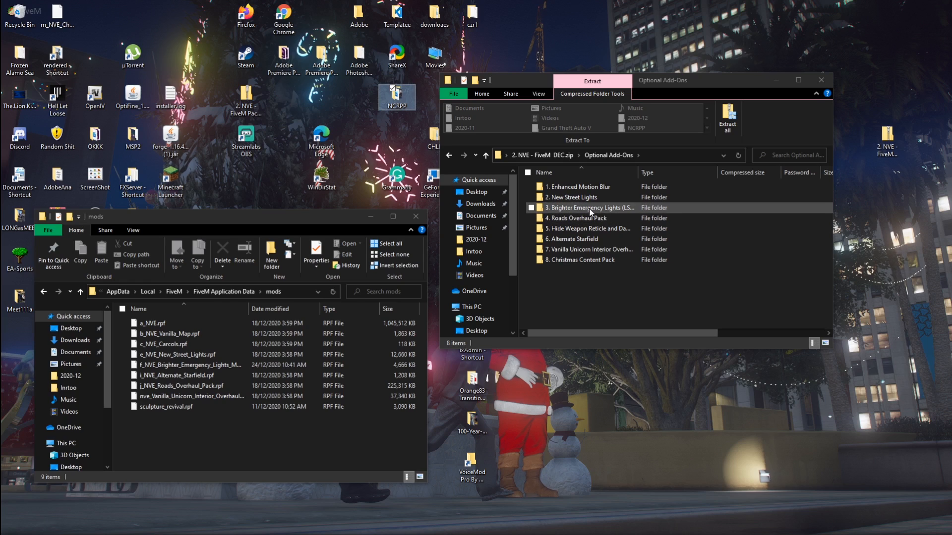
{"action": "double_click", "coordinate": [589, 208]}
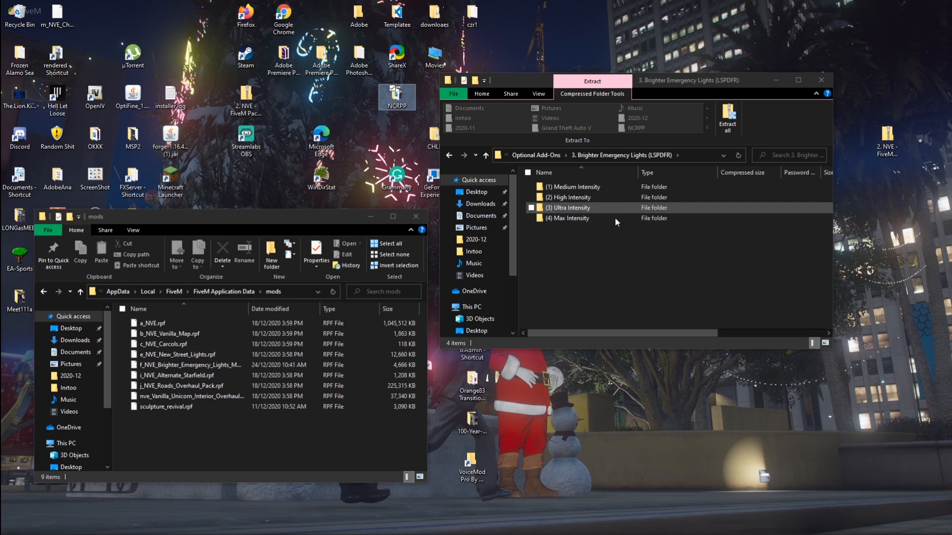
{"action": "mouse_move", "coordinate": [587, 207]}
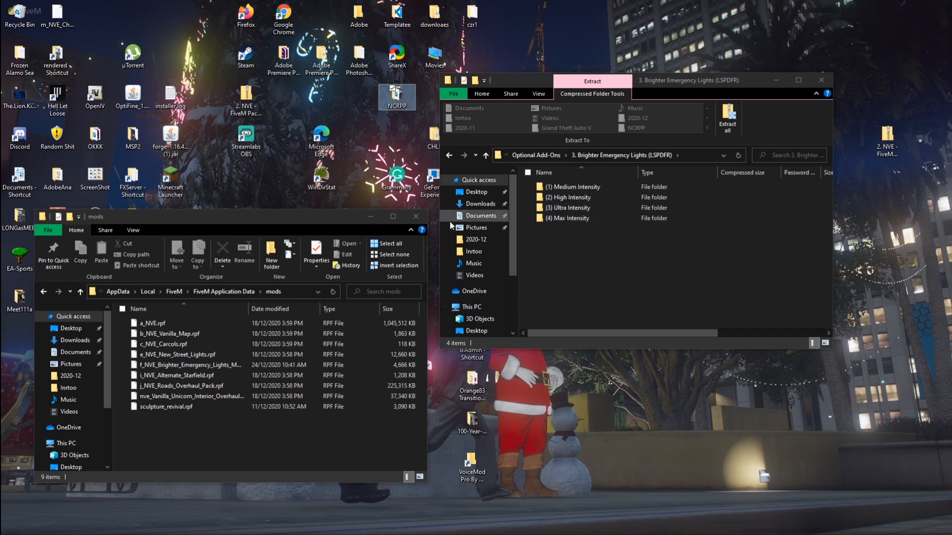
{"action": "left_click", "coordinate": [568, 218]}
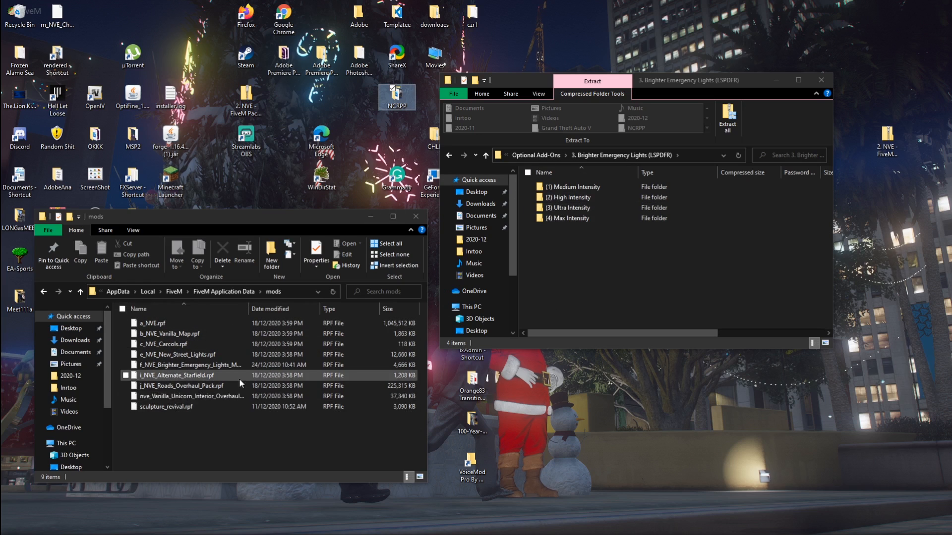
{"action": "double_click", "coordinate": [571, 208]}
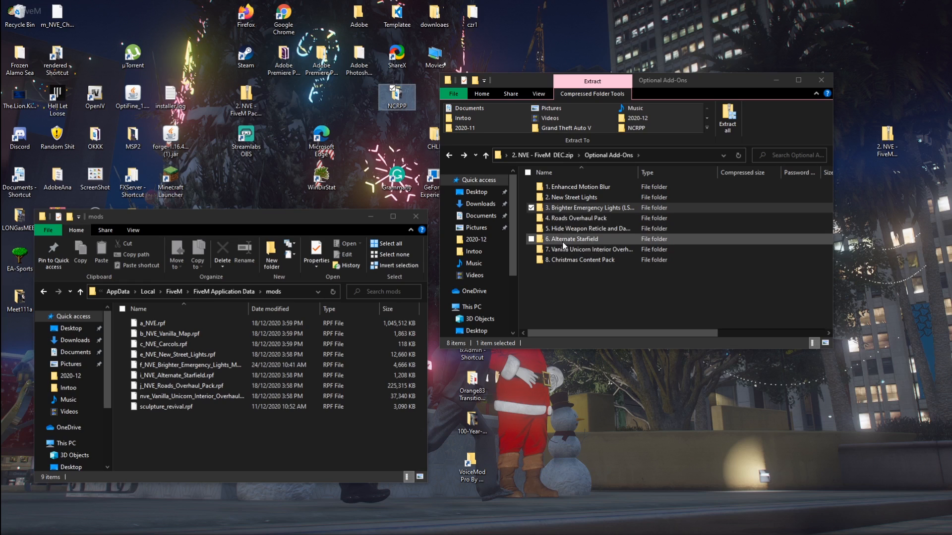
{"action": "left_click", "coordinate": [586, 249]}
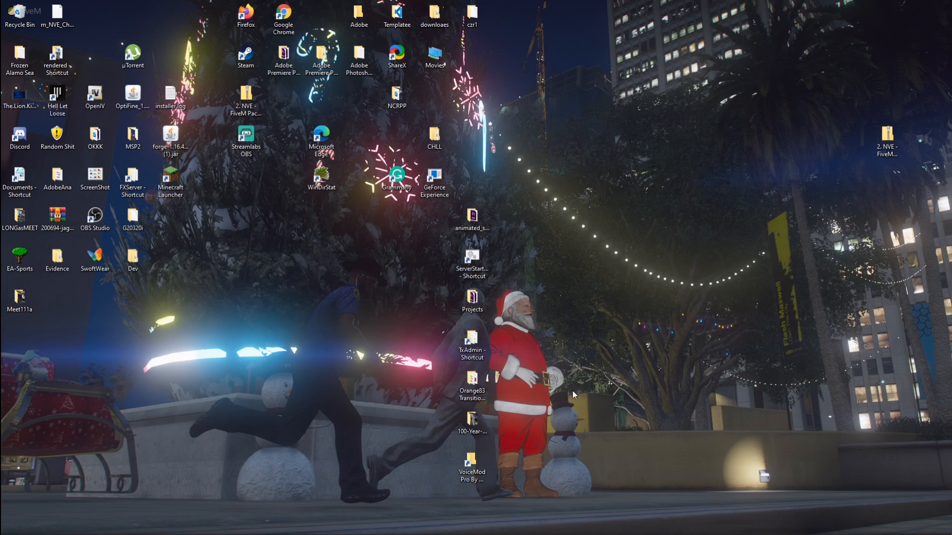
{"action": "left_click", "coordinate": [396, 98]}
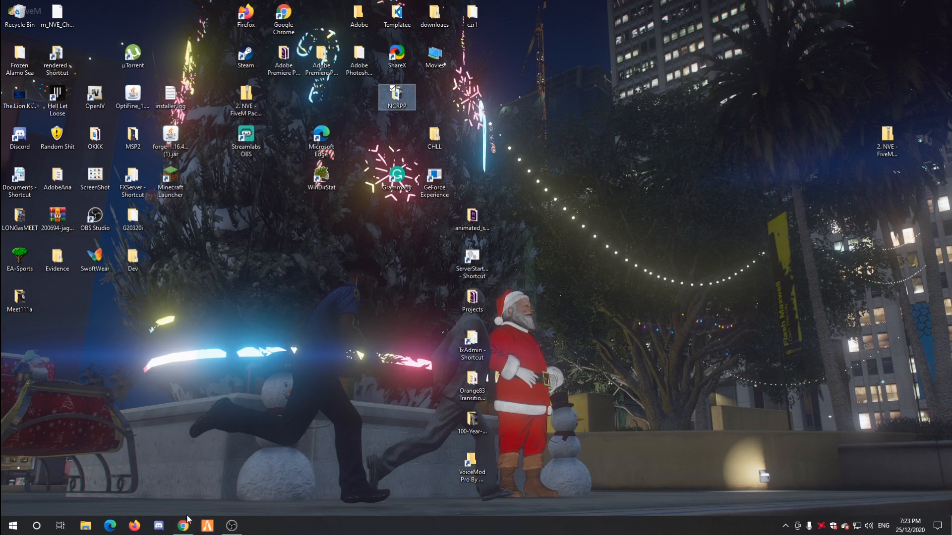
Scroll the install guide to step 5 and note the Steam game folder path
{"action": "left_click", "coordinate": [183, 526]}
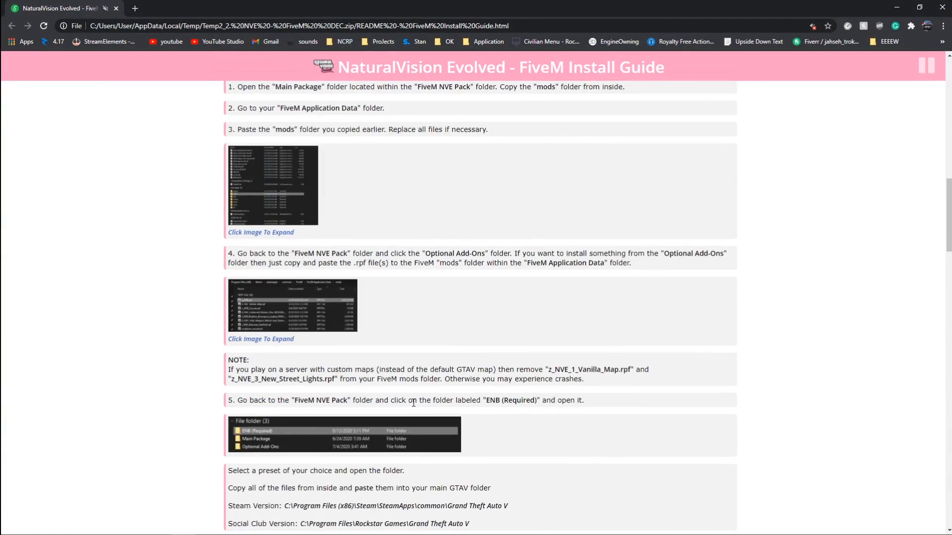
{"action": "scroll", "scroll_direction": "down", "scroll_amount": 3}
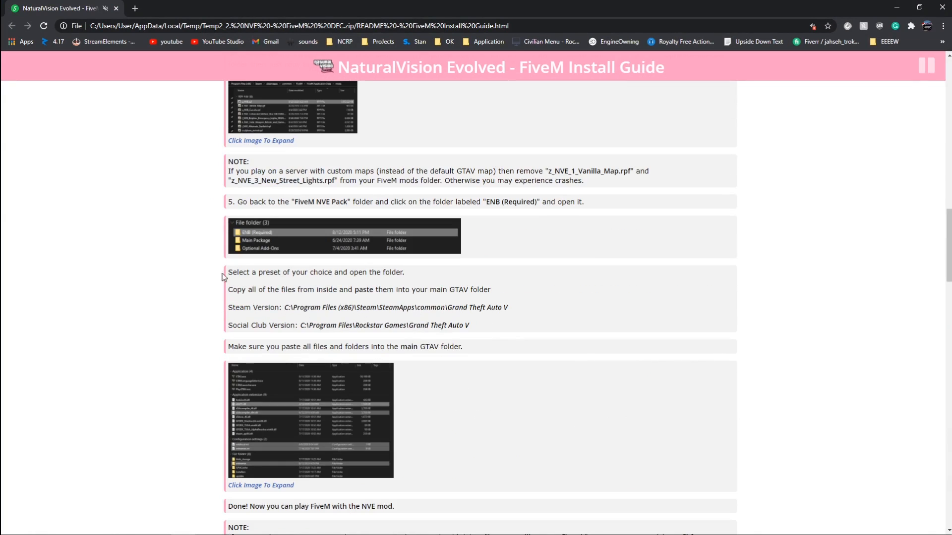
{"action": "mouse_move", "coordinate": [320, 358]}
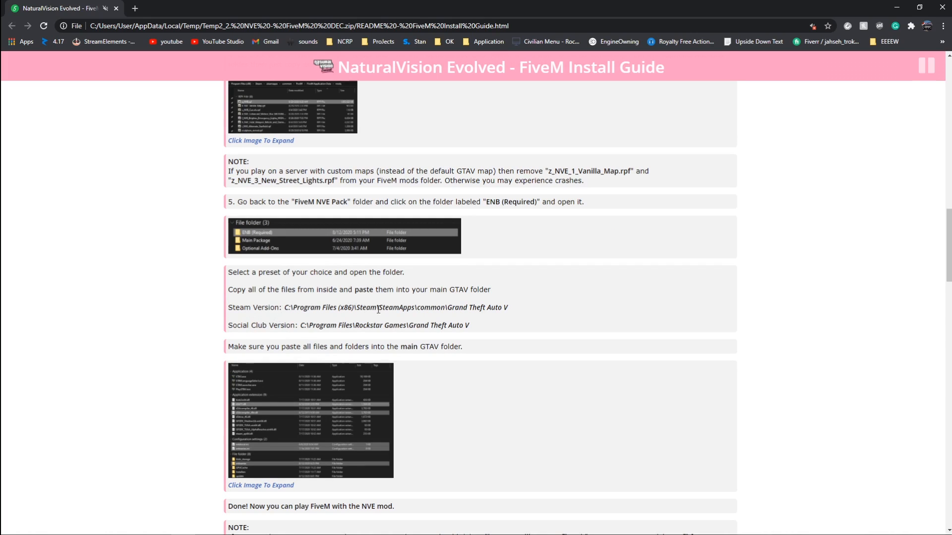
{"action": "mouse_move", "coordinate": [297, 300]}
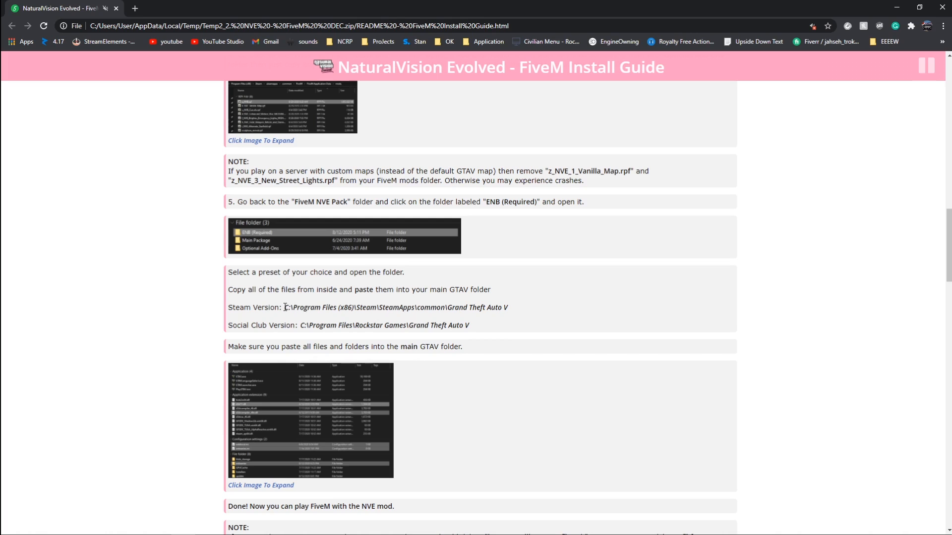
{"action": "left_click", "coordinate": [12, 525]}
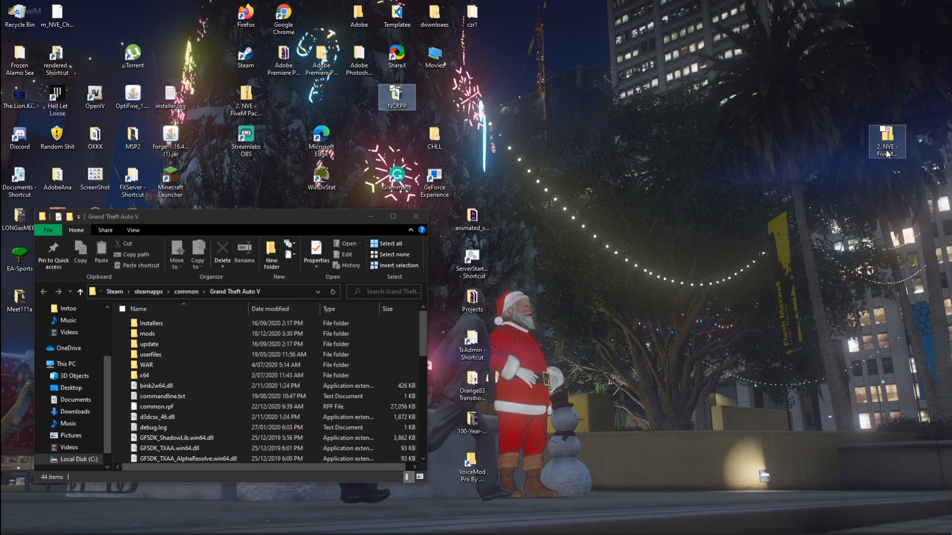
Open the NVE FiveM zip beside Grand Theft Auto V and select ENB (Required)
{"action": "double_click", "coordinate": [397, 94]}
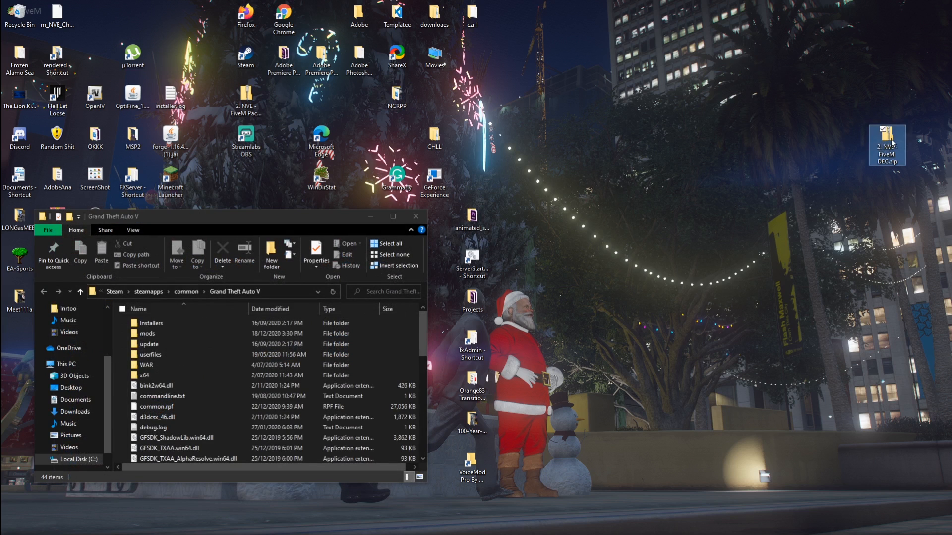
{"action": "double_click", "coordinate": [887, 146]}
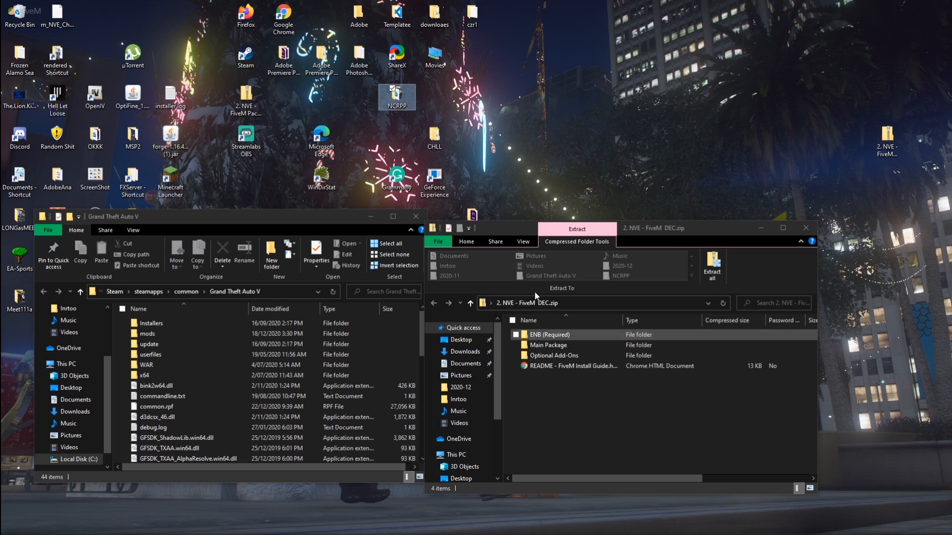
{"action": "left_click", "coordinate": [536, 389]}
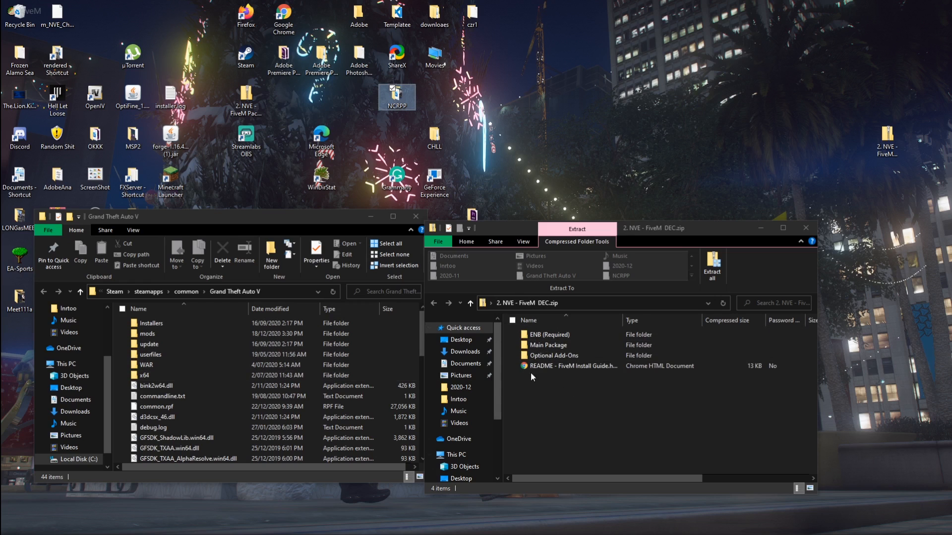
{"action": "left_click", "coordinate": [549, 334]}
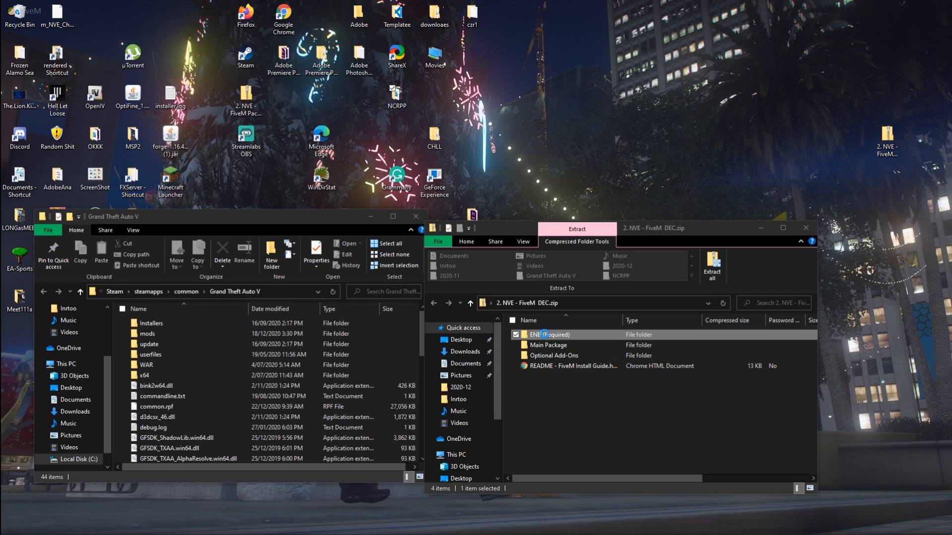
Open ENB (Required) and go into the (2) Medium Settings Preset folder
{"action": "double_click", "coordinate": [549, 335]}
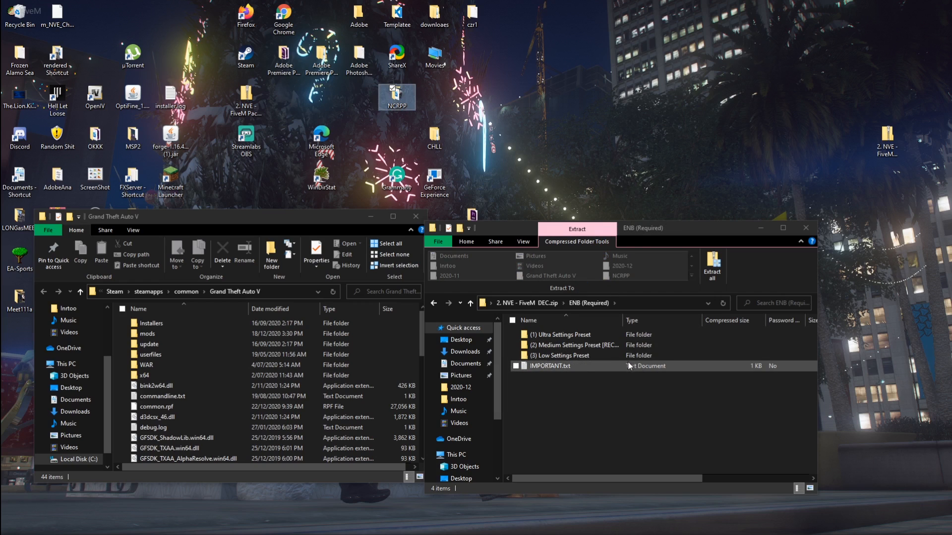
{"action": "left_click", "coordinate": [558, 356]}
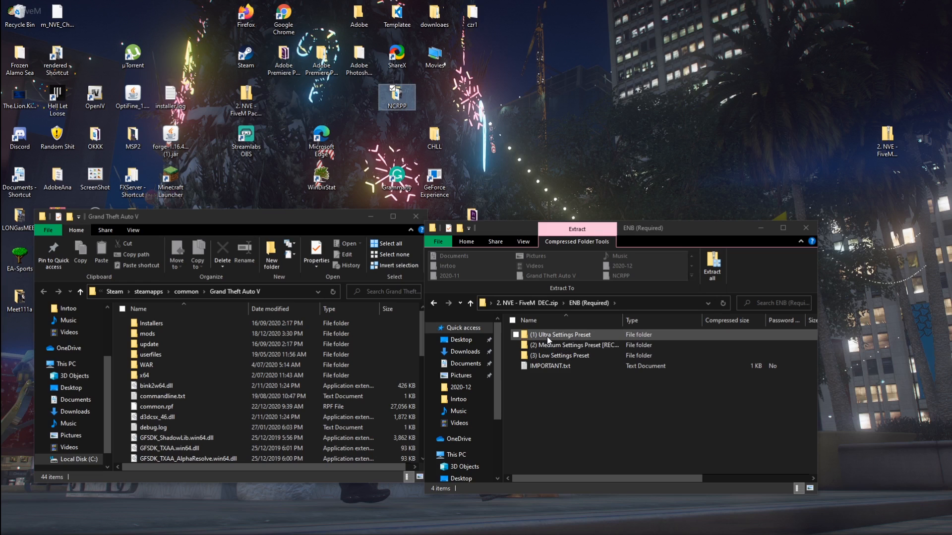
{"action": "left_click", "coordinate": [635, 410]}
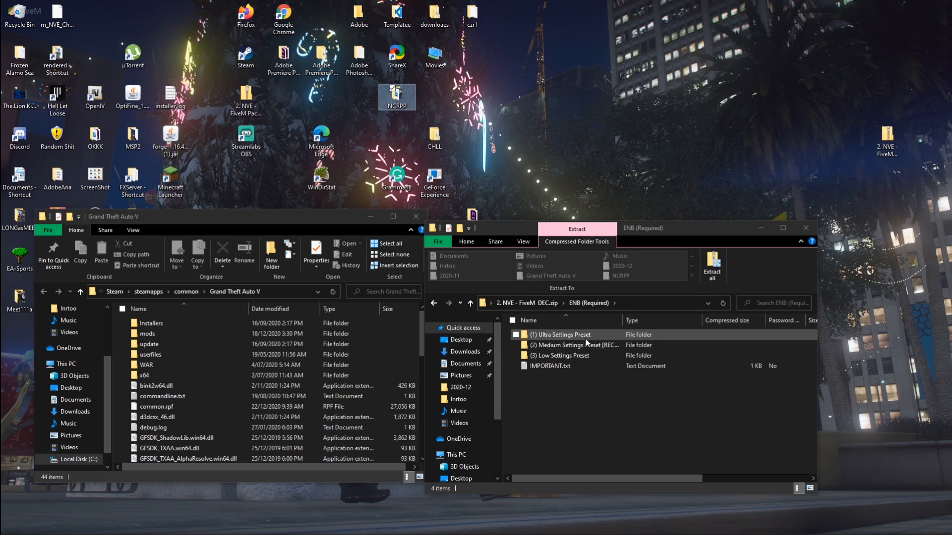
{"action": "left_click", "coordinate": [571, 345]}
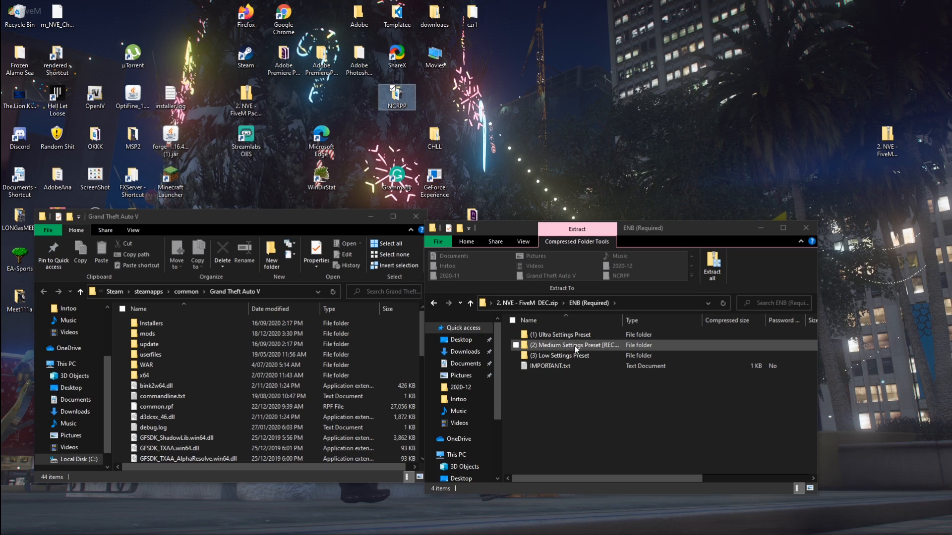
{"action": "left_click", "coordinate": [558, 334]}
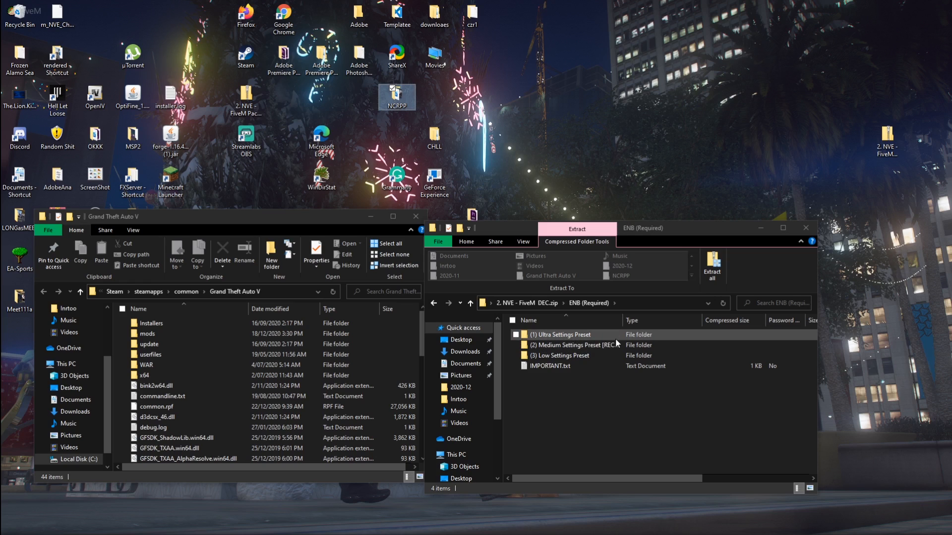
{"action": "left_click", "coordinate": [573, 345]}
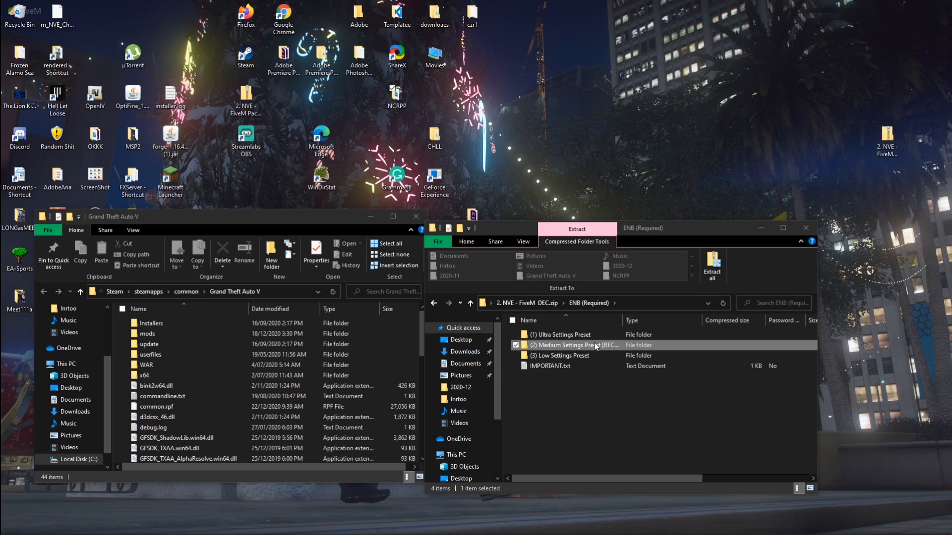
{"action": "double_click", "coordinate": [574, 345]}
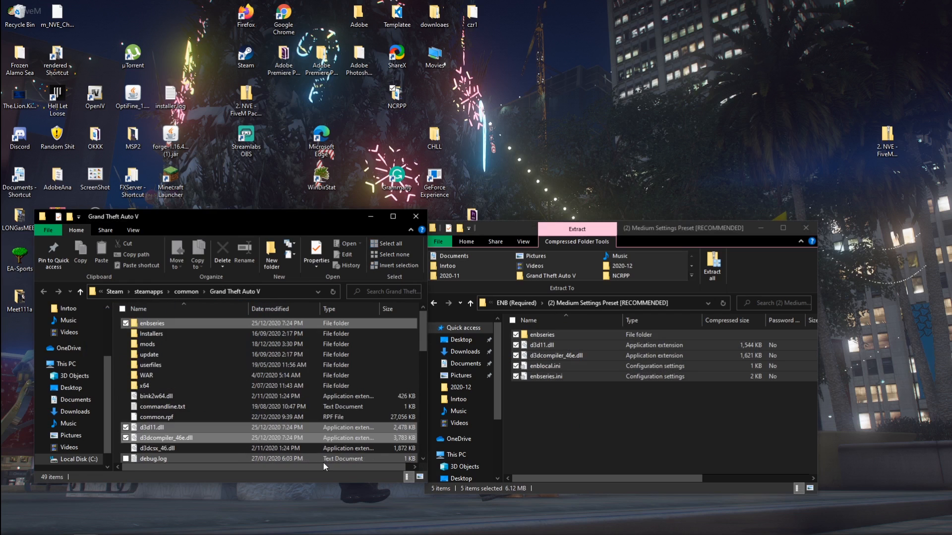
Close the Grand Theft Auto V and NVE archive File Explorer windows
{"action": "left_click", "coordinate": [804, 227]}
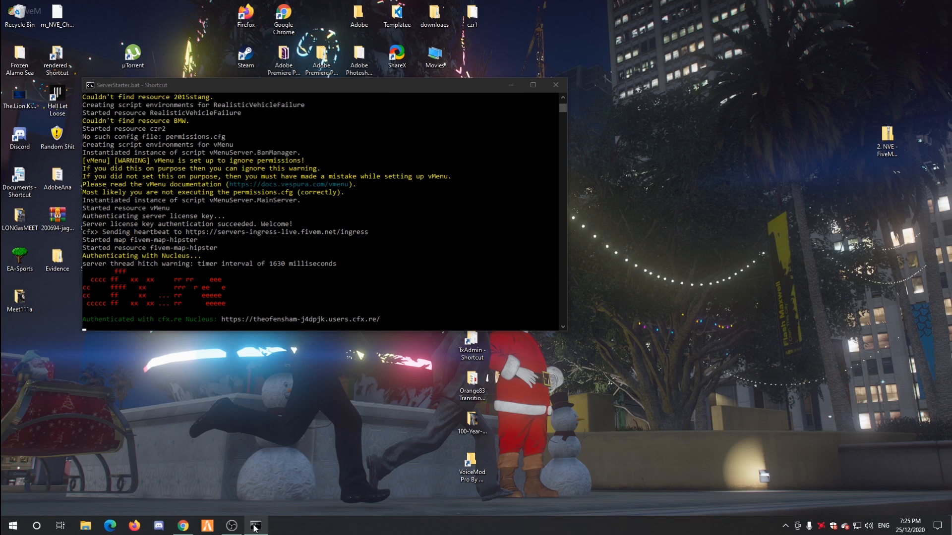
Bring the ServerStarter.bat console to the front to check cfx.re Nucleus authentication
{"action": "left_click", "coordinate": [254, 525]}
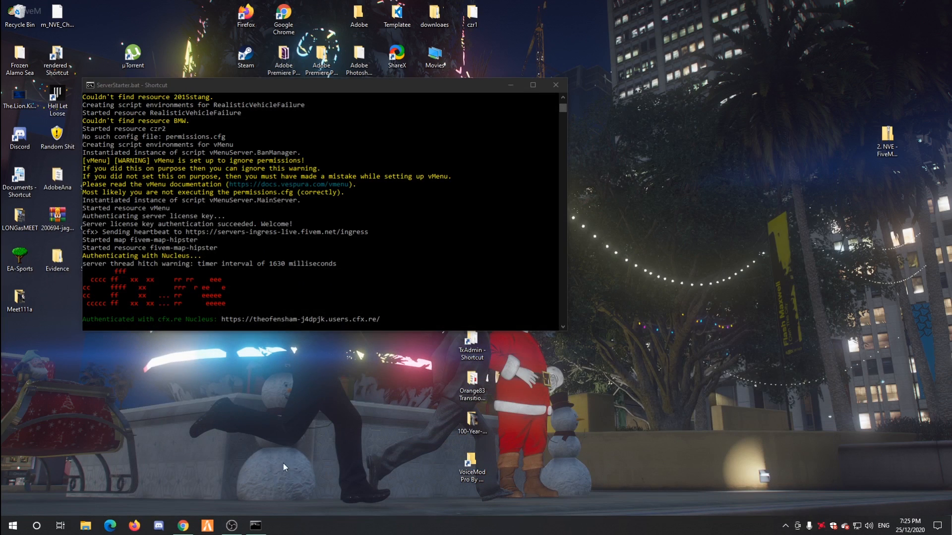
{"action": "mouse_move", "coordinate": [241, 491]}
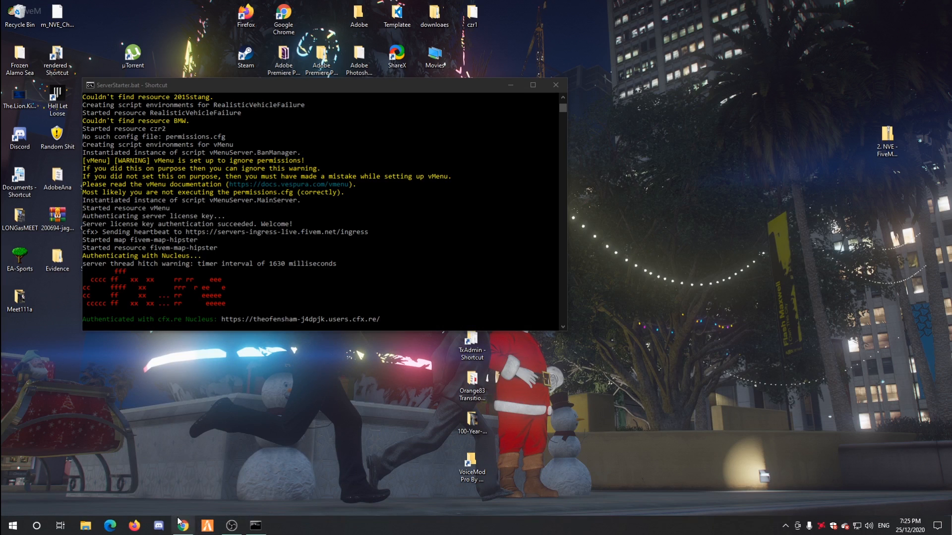
{"action": "mouse_move", "coordinate": [562, 414]}
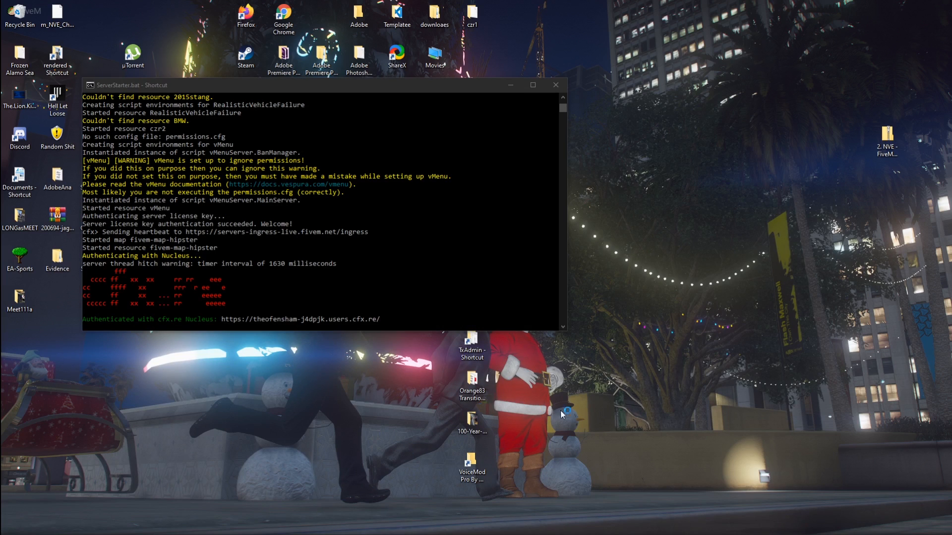
{"action": "mouse_move", "coordinate": [631, 441]}
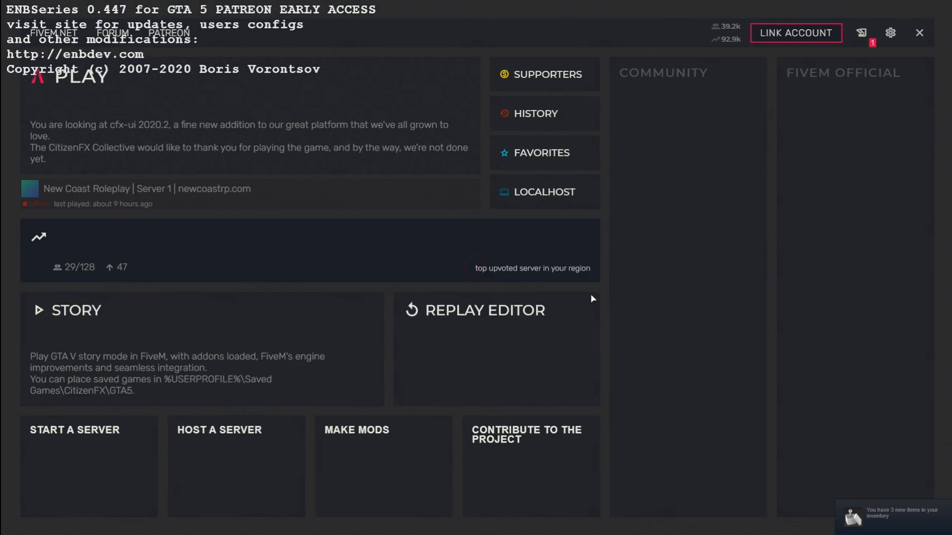
Visit the Replay Editor, return to the main menu, and join the top upvoted roleplay server
{"action": "left_click", "coordinate": [485, 310]}
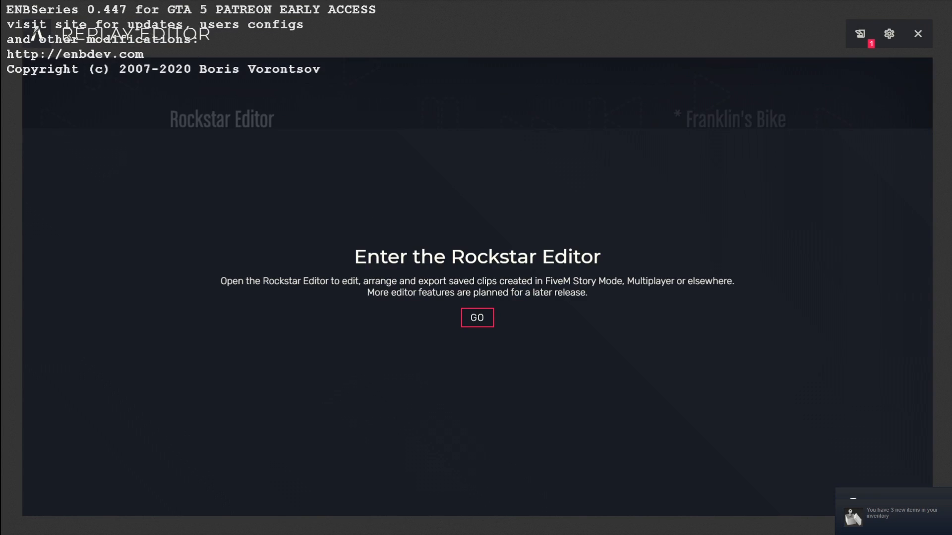
{"action": "left_click", "coordinate": [477, 317]}
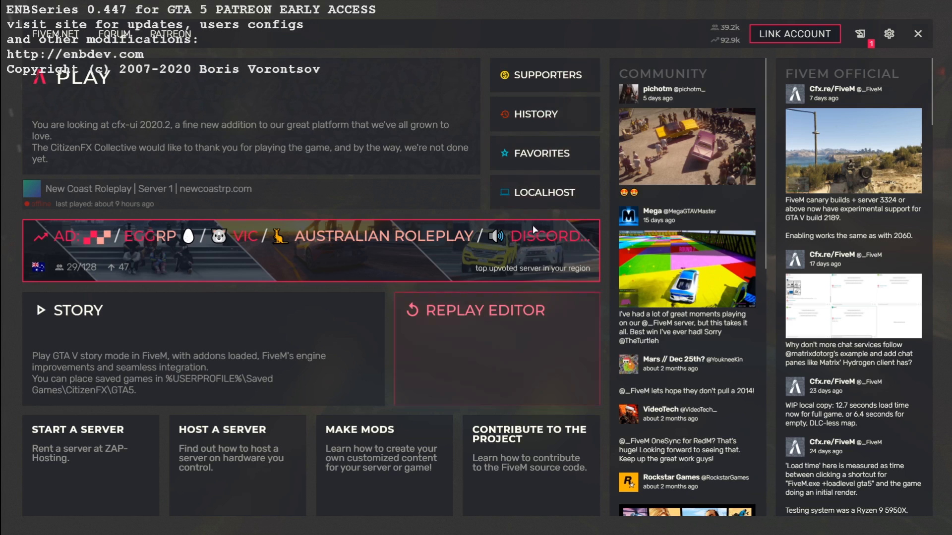
{"action": "left_click", "coordinate": [310, 249]}
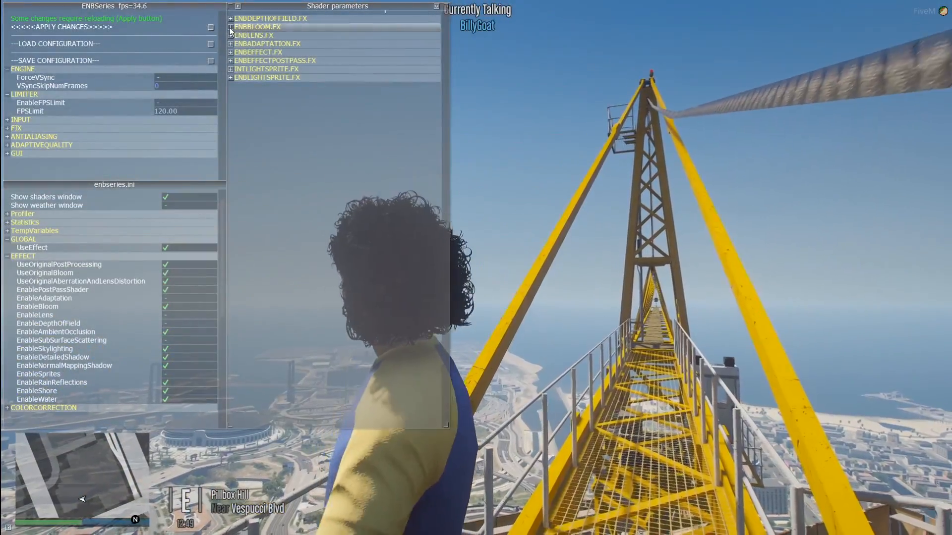
Dismiss the ENBSeries windows so the game view and vMenu main menu are shown
{"action": "left_click", "coordinate": [230, 26]}
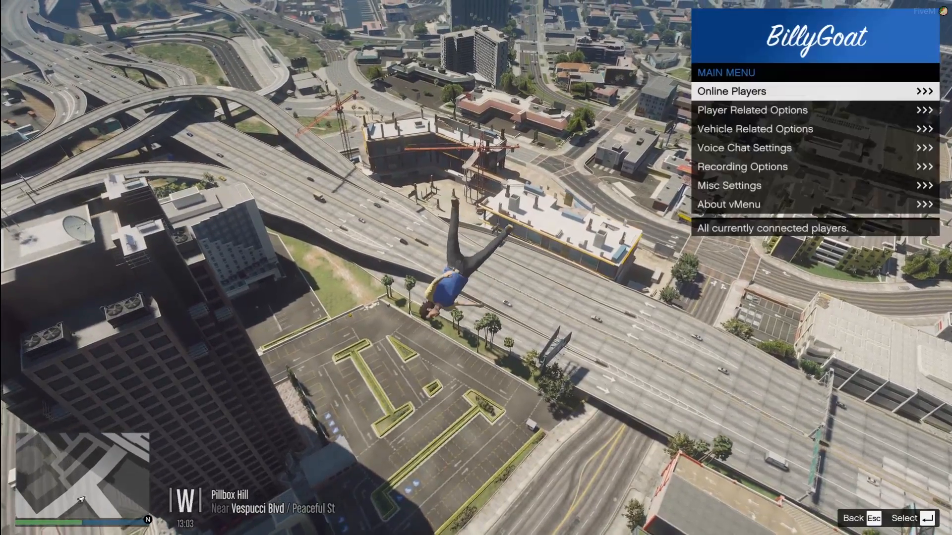
Spawn the saved COPAP police cruiser from vMenu's Saved Vehicles
{"action": "left_click", "coordinate": [755, 129]}
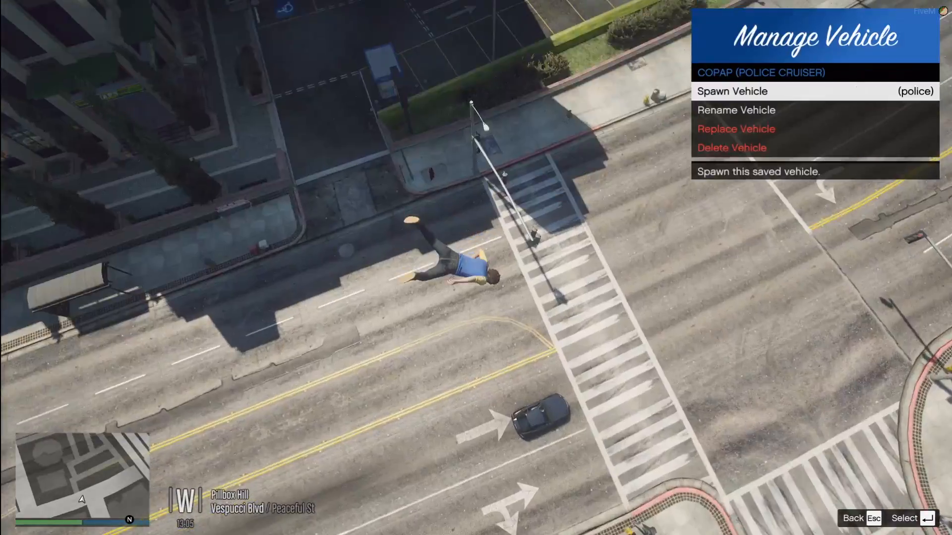
{"action": "left_click", "coordinate": [730, 91]}
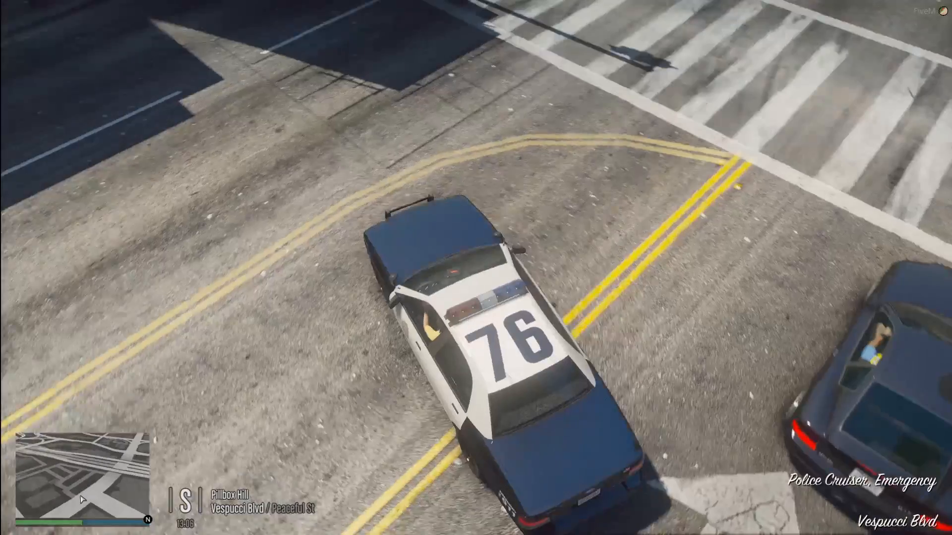